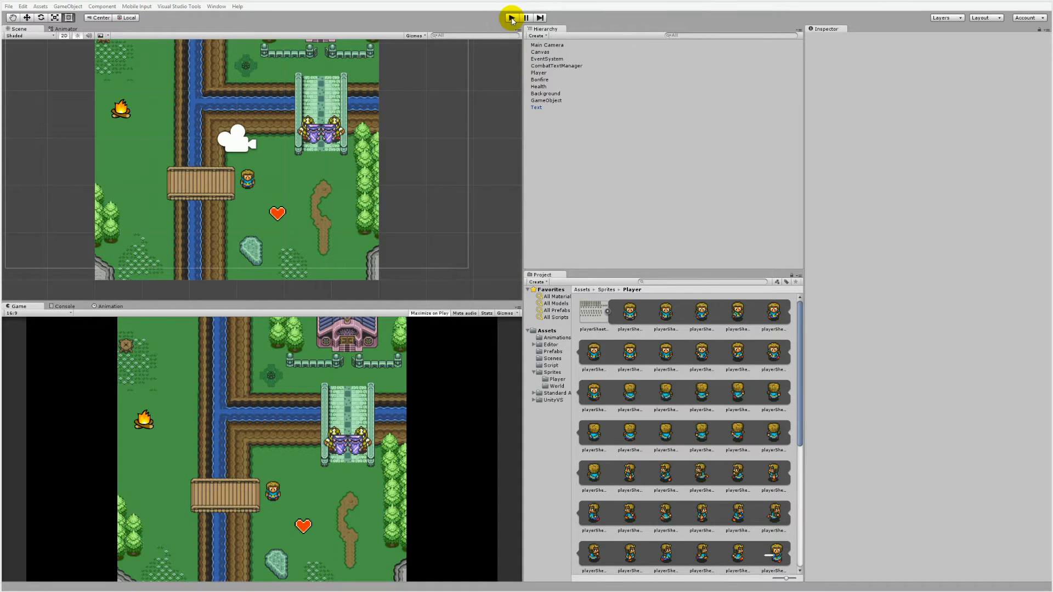
Run the game in Play mode so the player near the campfire shows floating '-5' damage text.
click(510, 18)
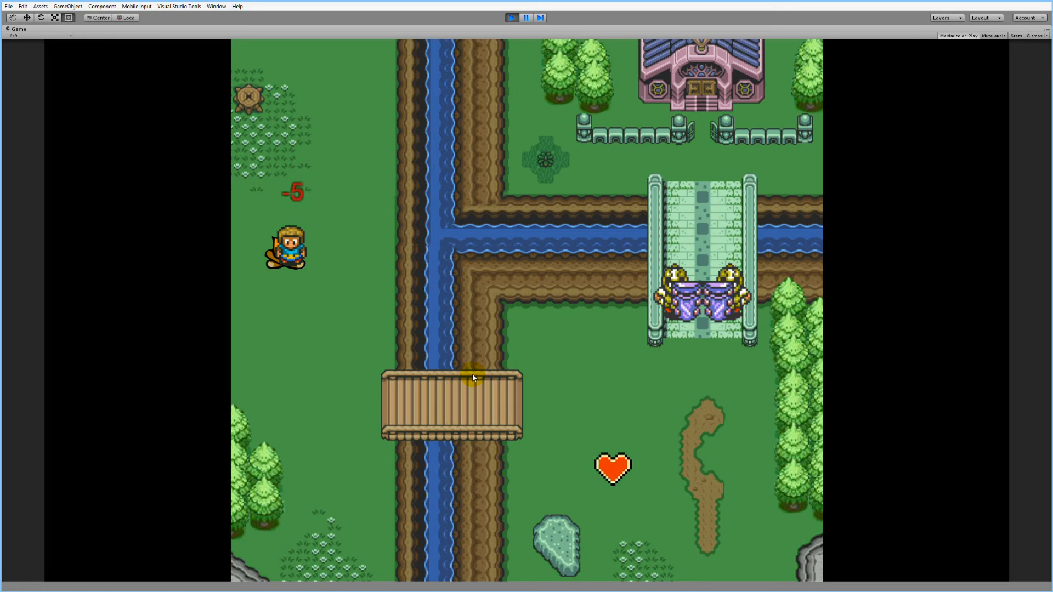
mouse_move(456, 407)
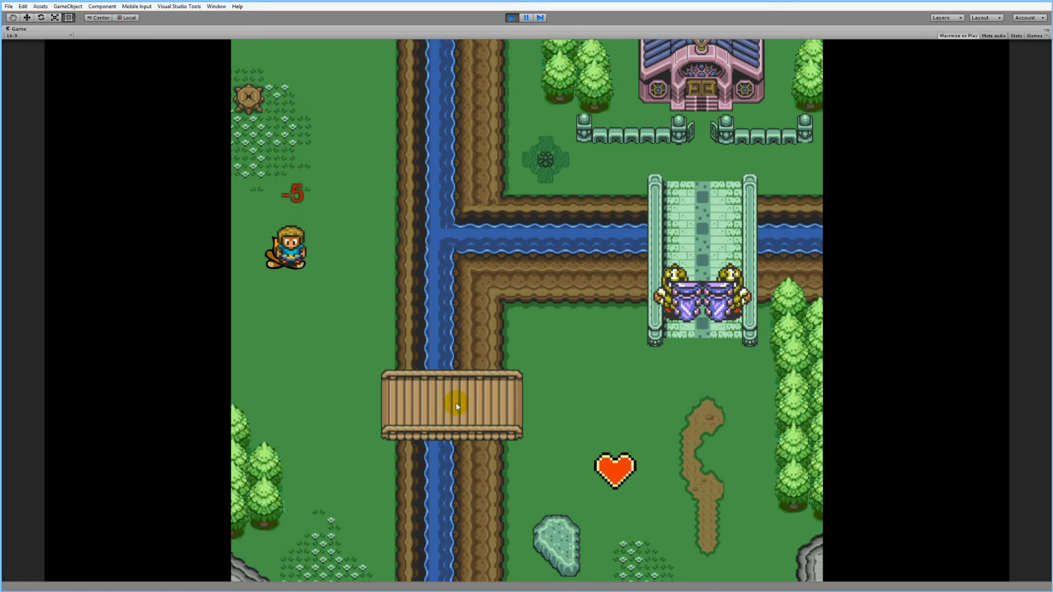